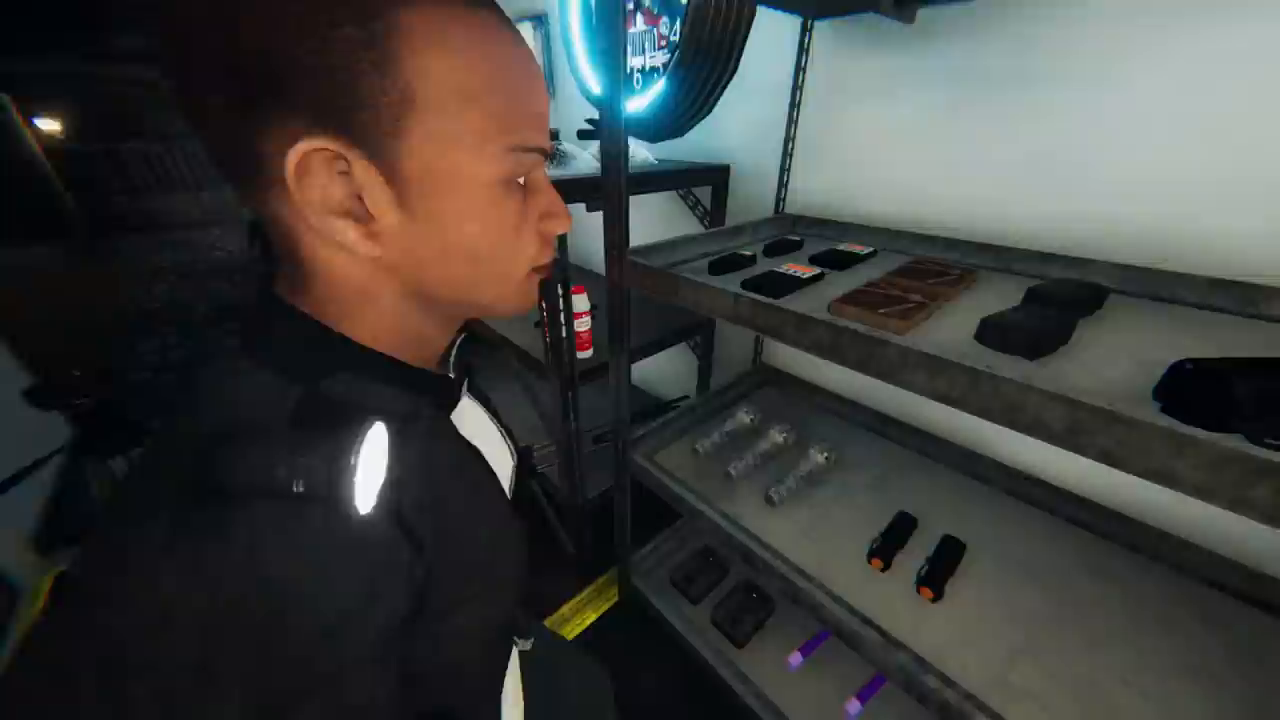
pyautogui.moveTo(640, 360)
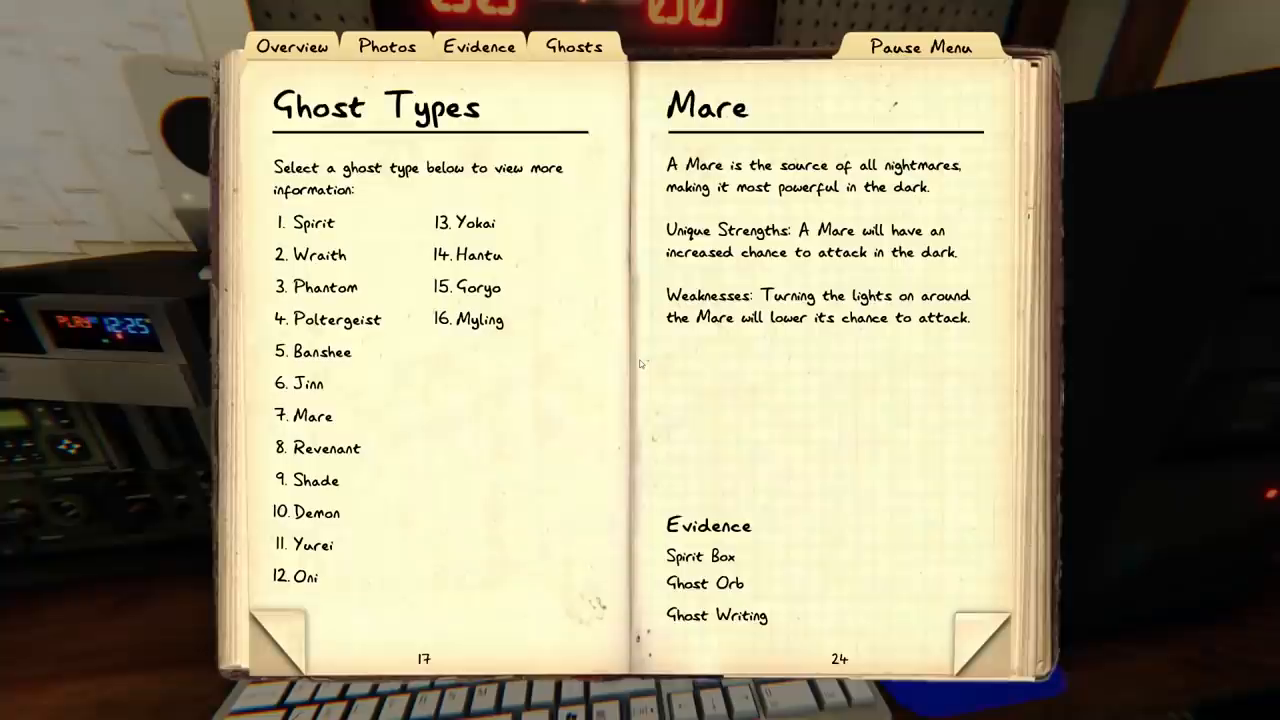
pyautogui.click(478, 46)
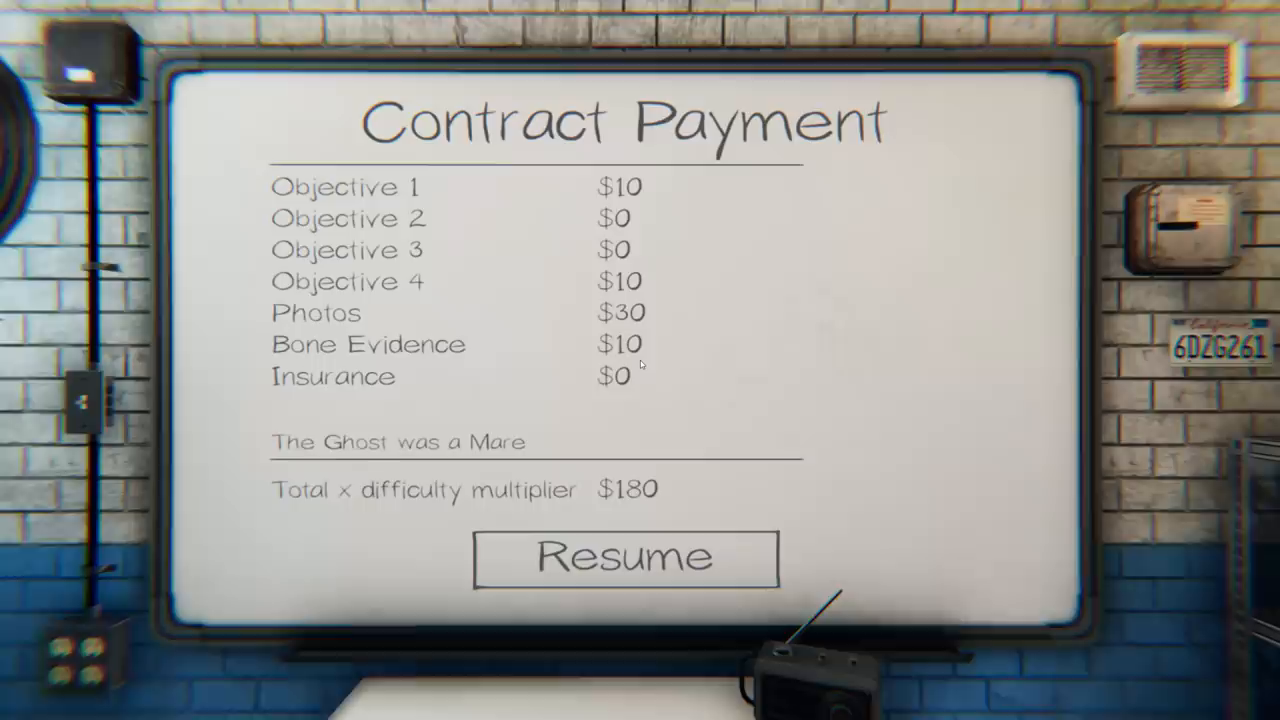
pyautogui.click(624, 556)
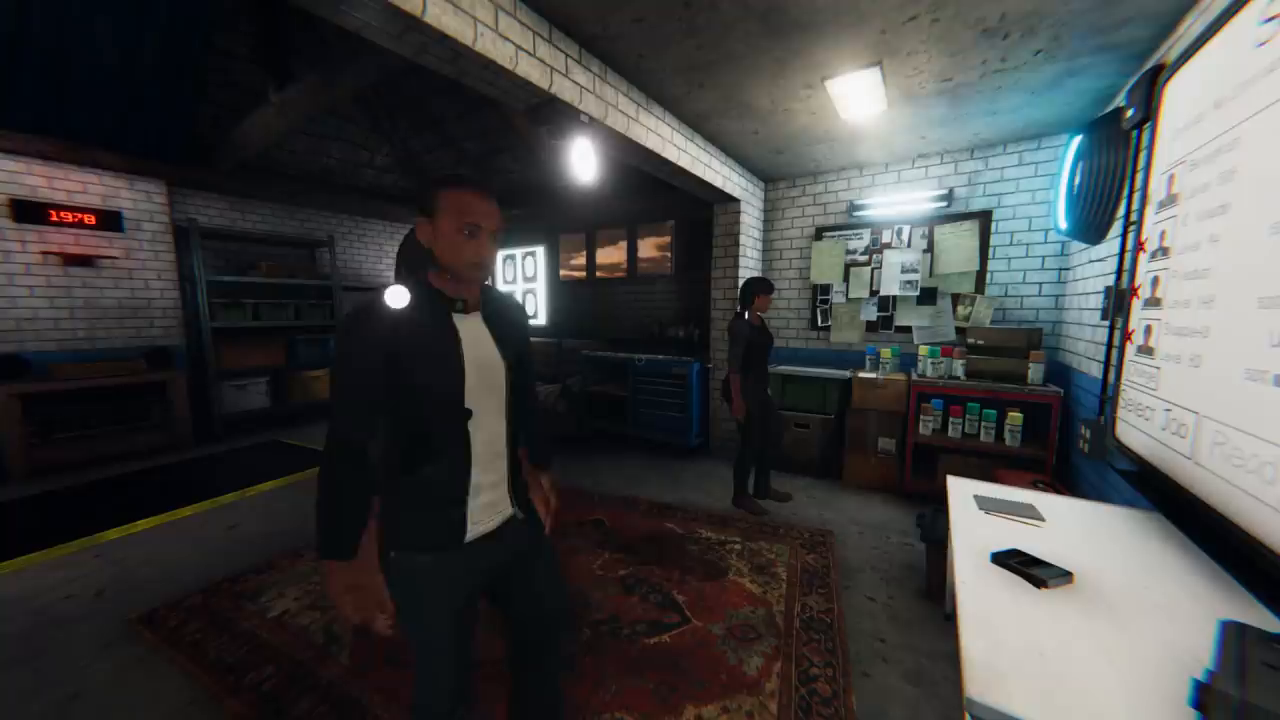